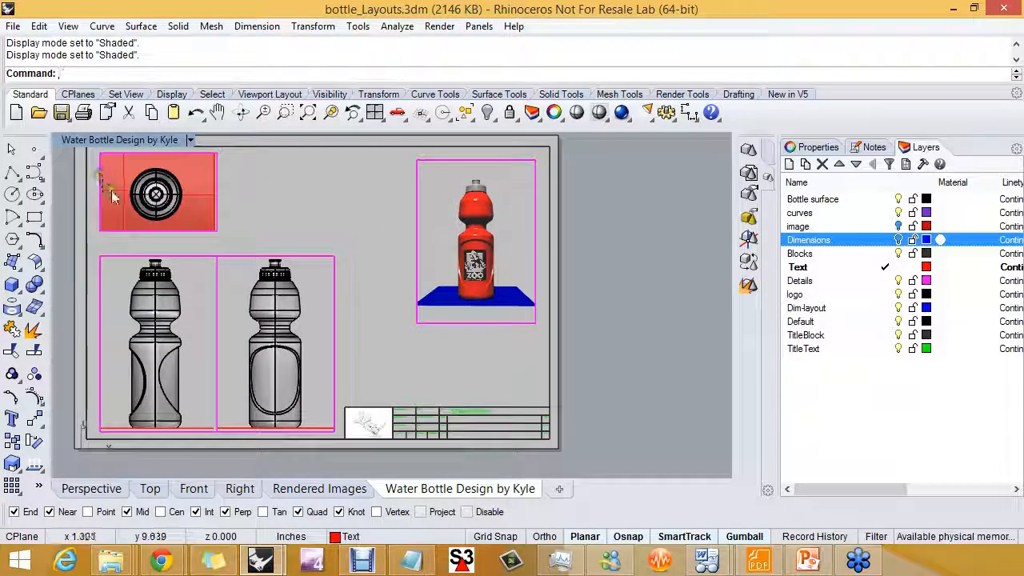
# - Begin a vertical construction polyline from the top of the front bottle's cap
pyautogui.scroll(-3)
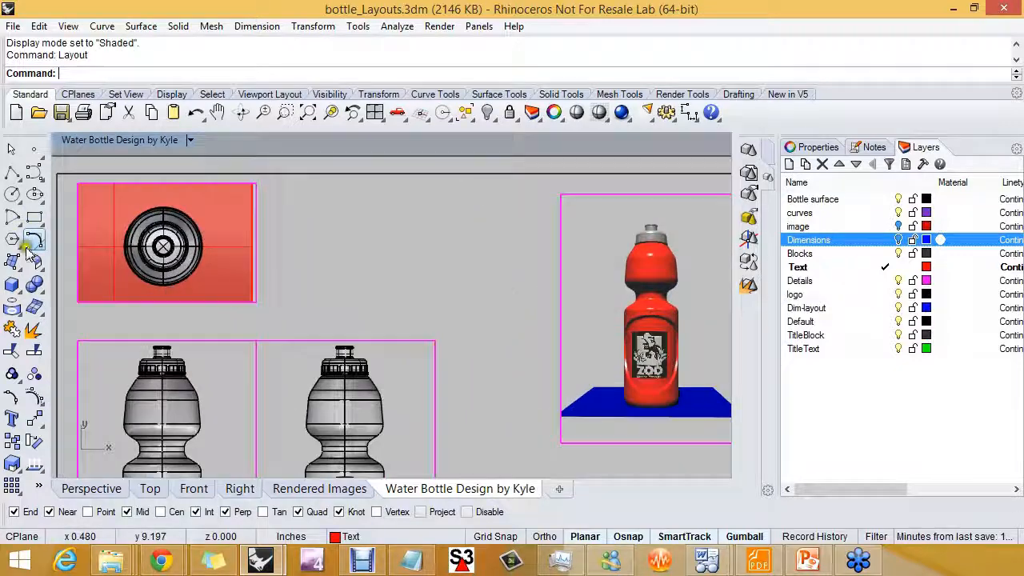
pyautogui.click(13, 173)
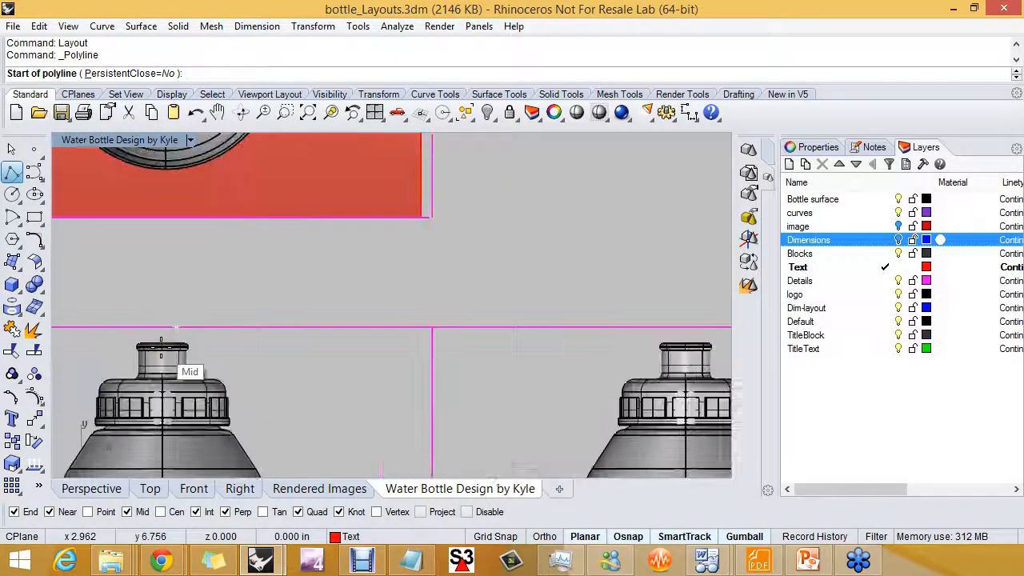
pyautogui.moveTo(163, 349)
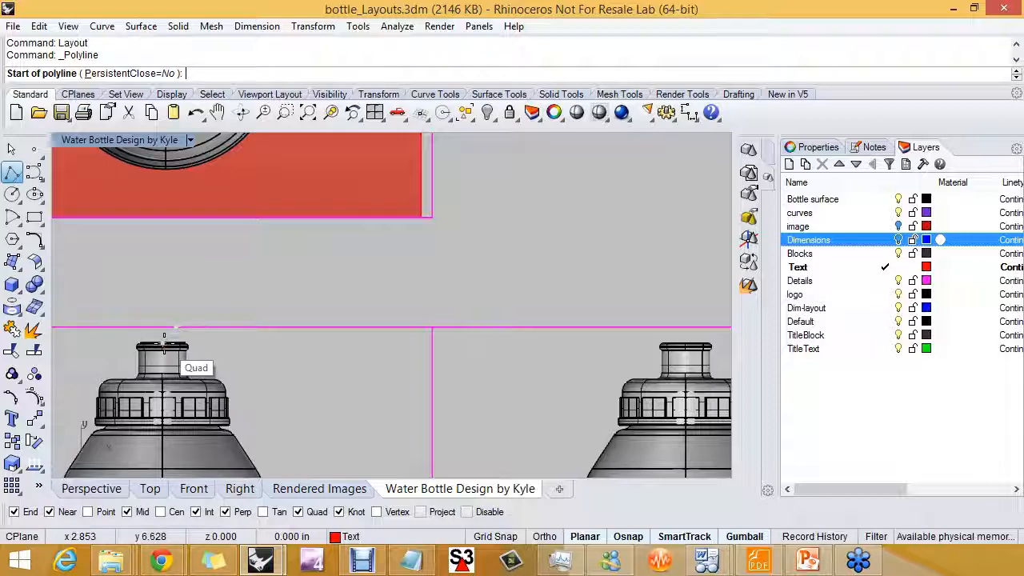
pyautogui.click(163, 340)
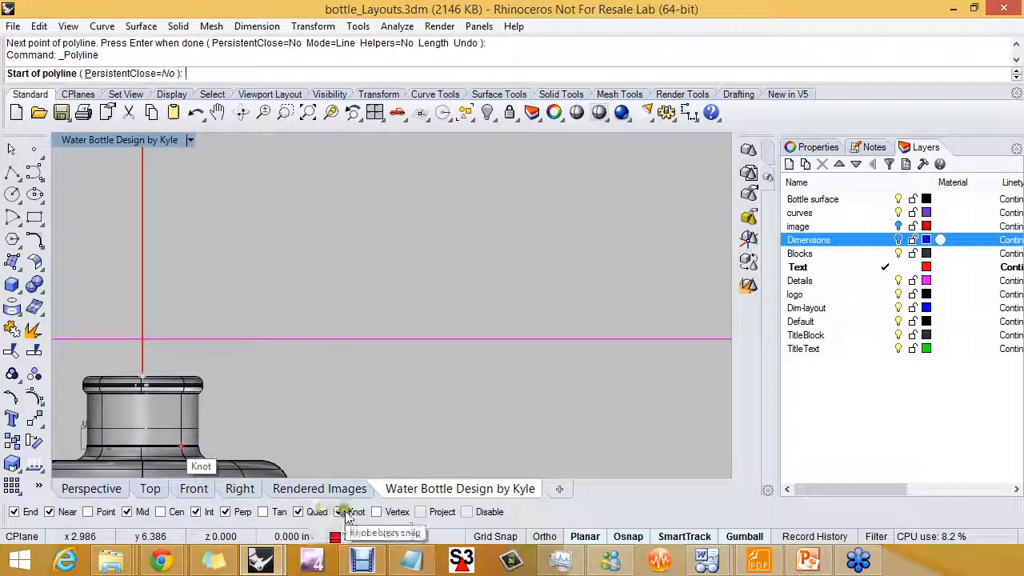
# - Extend the construction polyline horizontally past the second bottle view
pyautogui.click(143, 371)
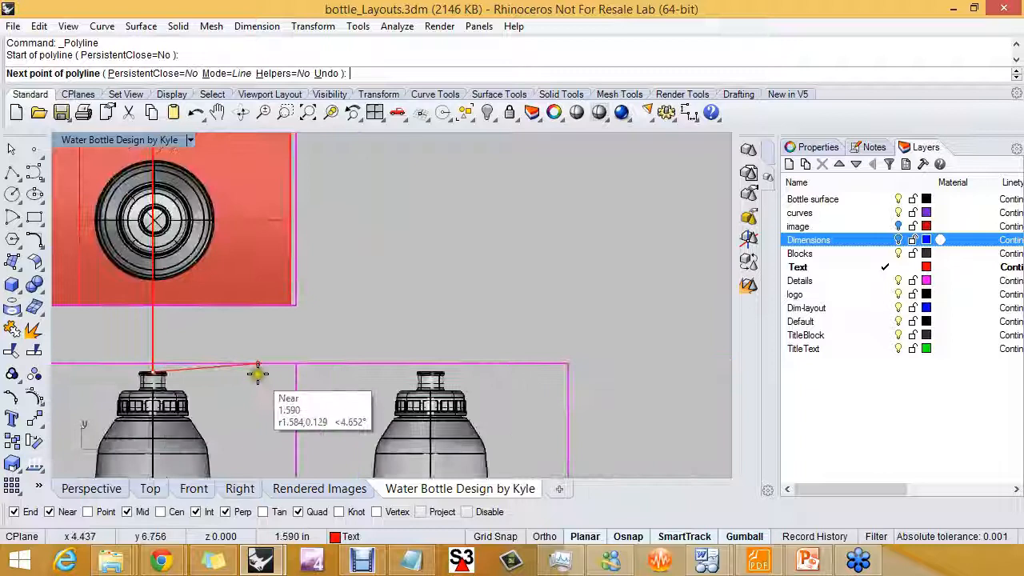
pyautogui.moveTo(534, 371)
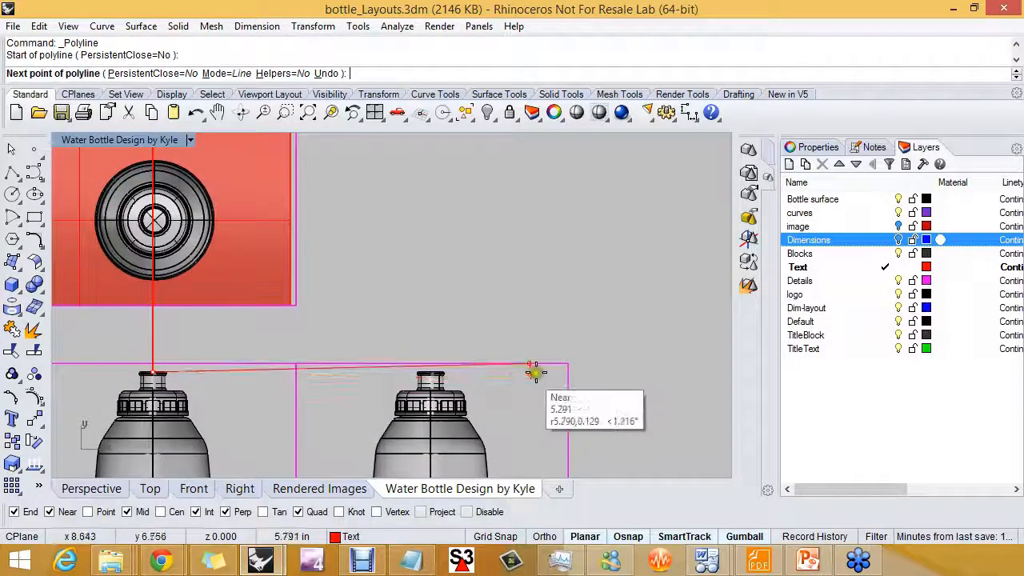
pyautogui.moveTo(608, 371)
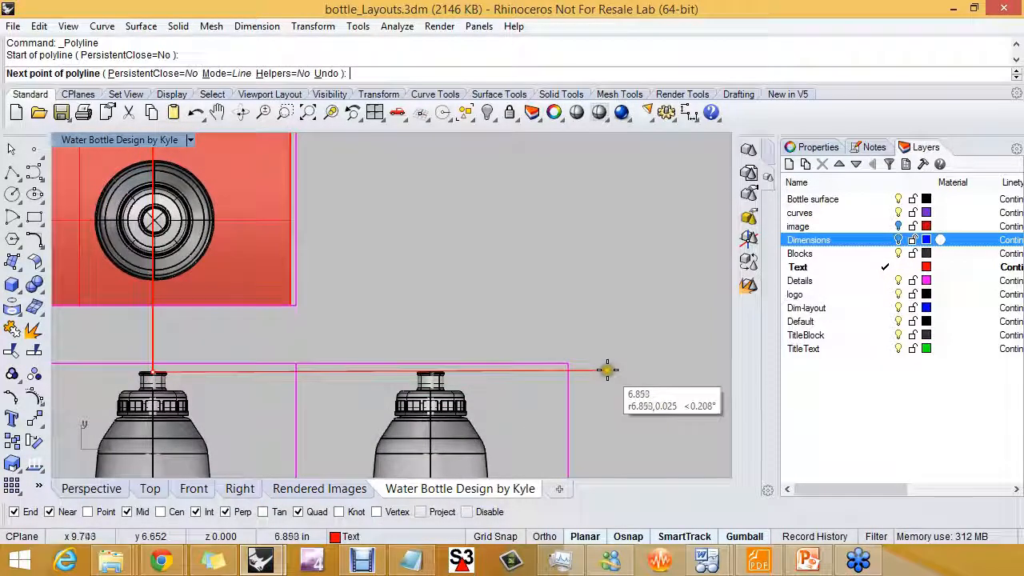
pyautogui.moveTo(595, 374)
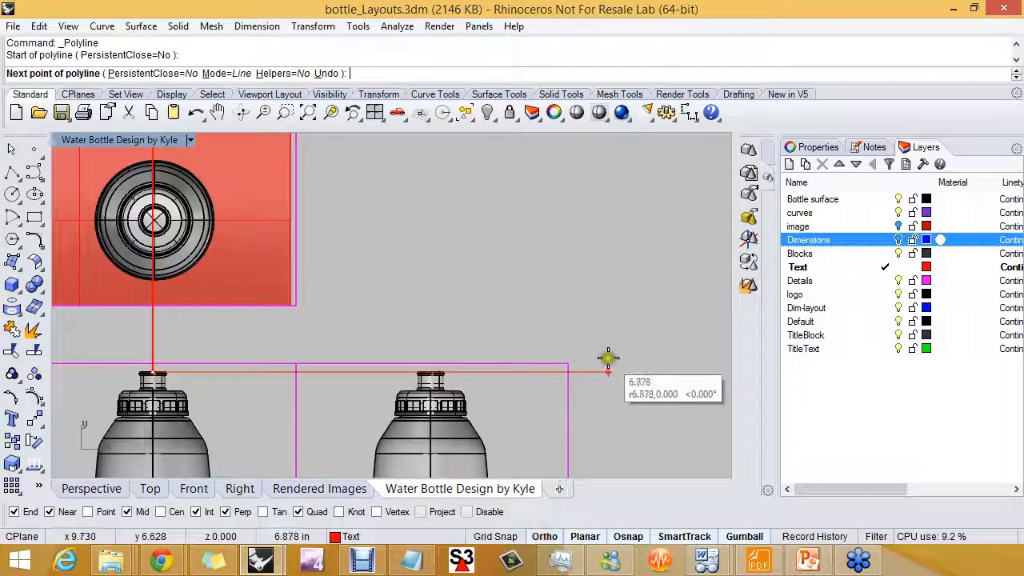
pyautogui.moveTo(584, 368)
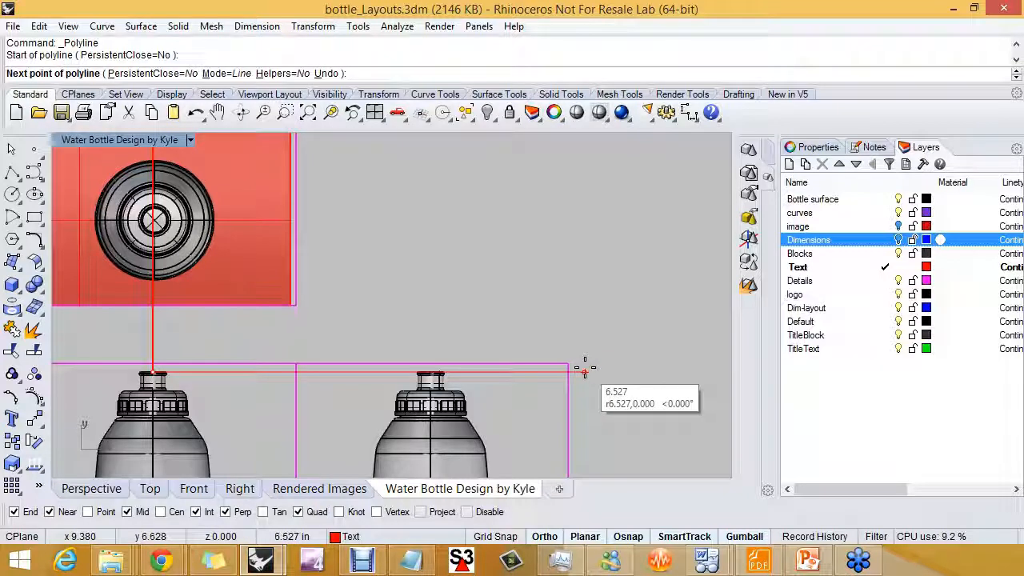
pyautogui.moveTo(592, 368)
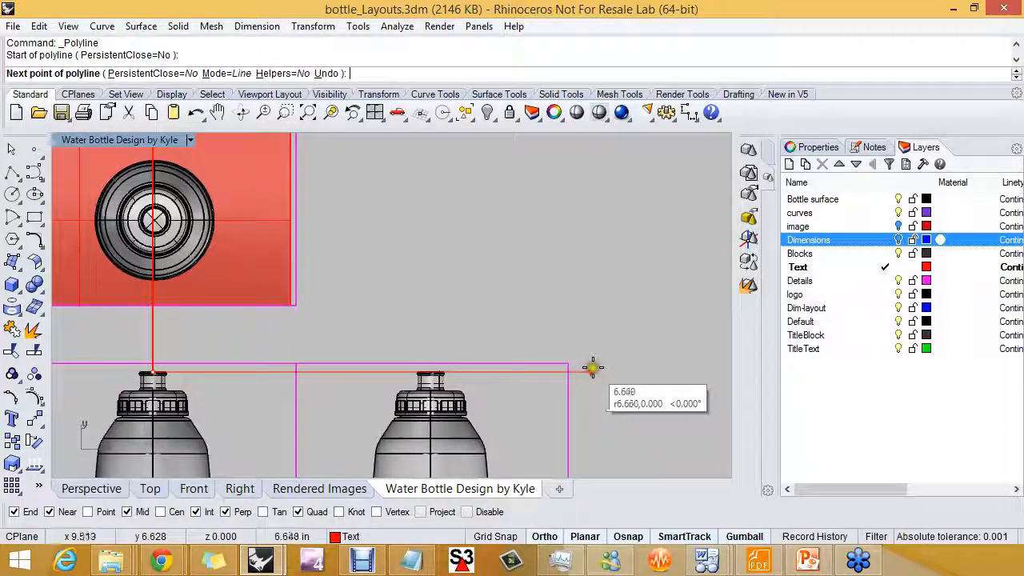
pyautogui.moveTo(589, 370)
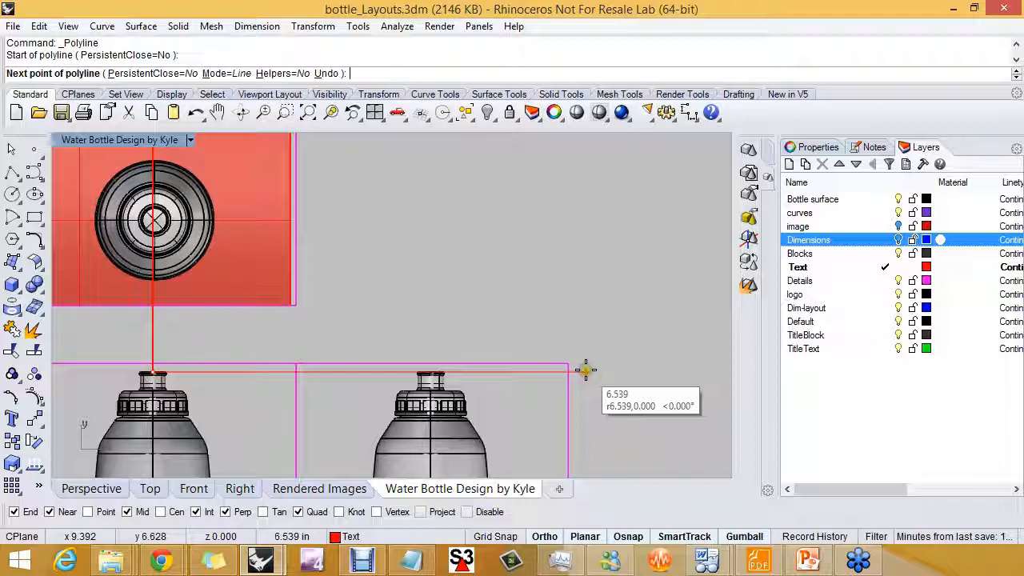
pyautogui.moveTo(585, 369)
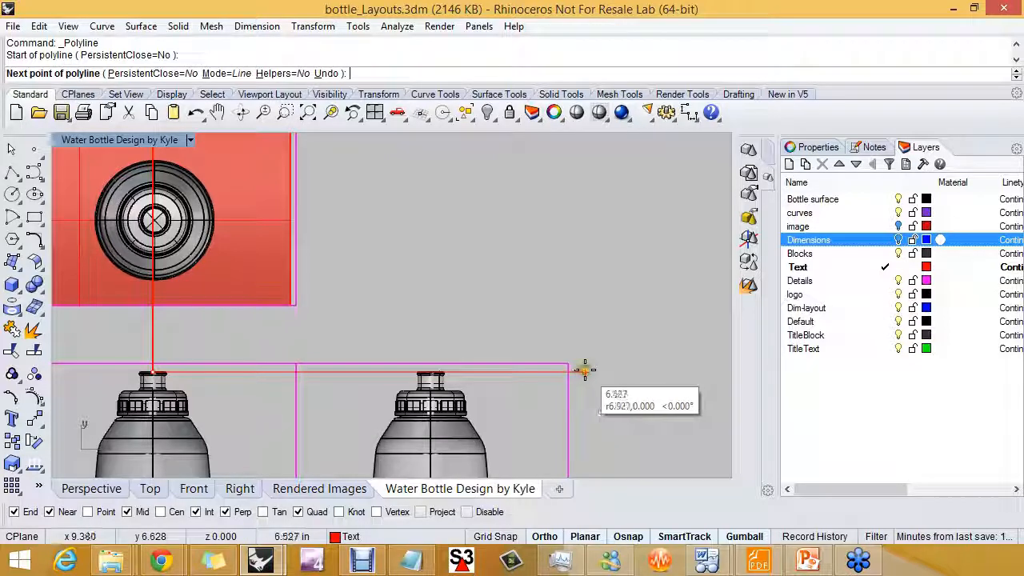
pyautogui.moveTo(589, 371)
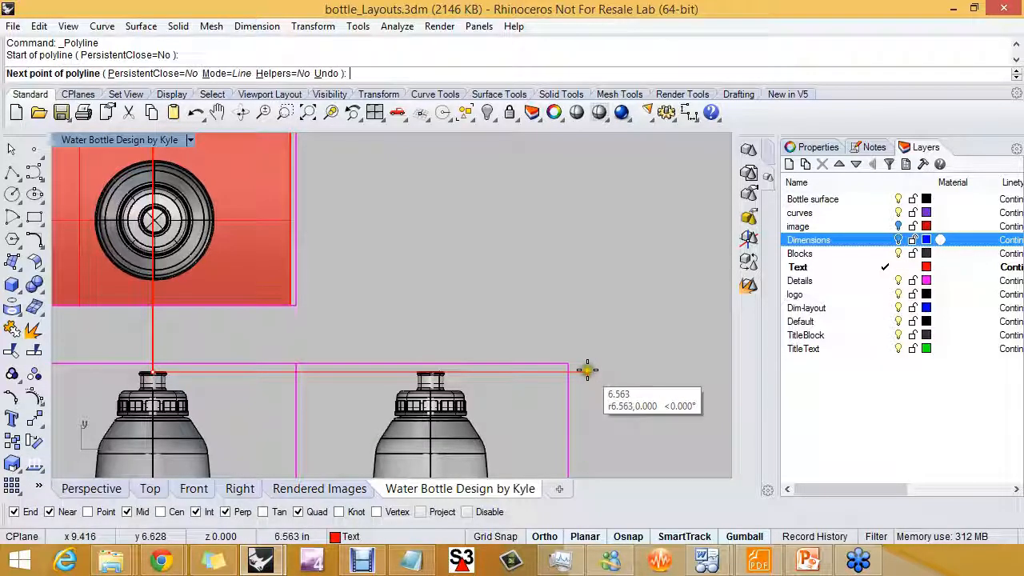
pyautogui.click(585, 372)
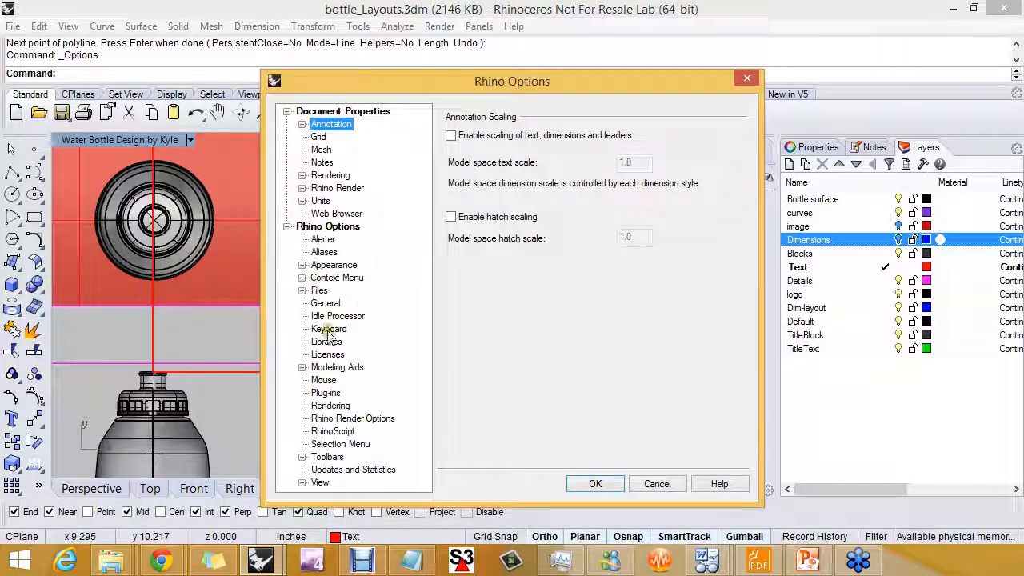
# - Enable Osnap and Distance cursor tooltips under Modeling Aids and confirm with OK
pyautogui.click(302, 366)
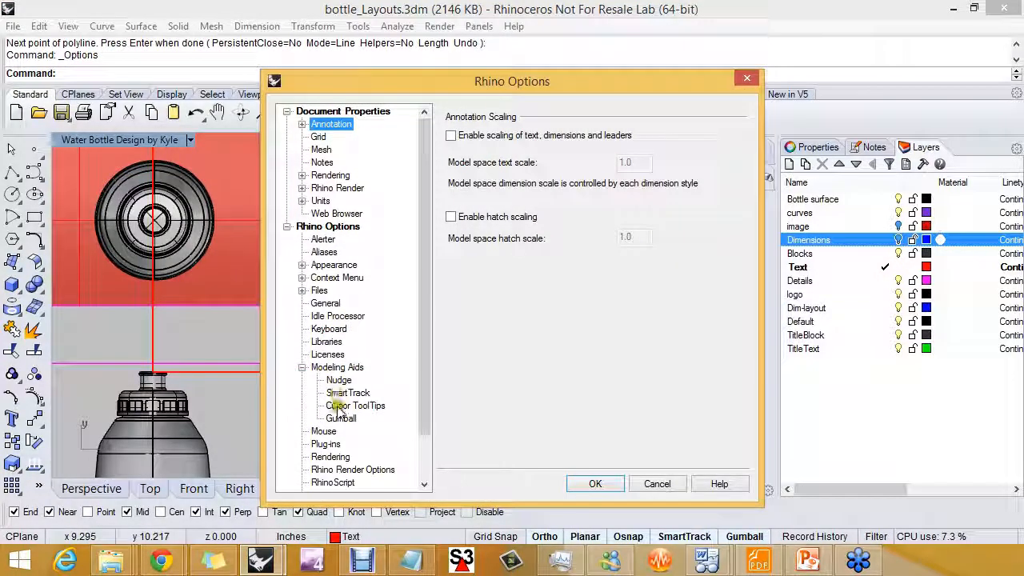
pyautogui.click(355, 406)
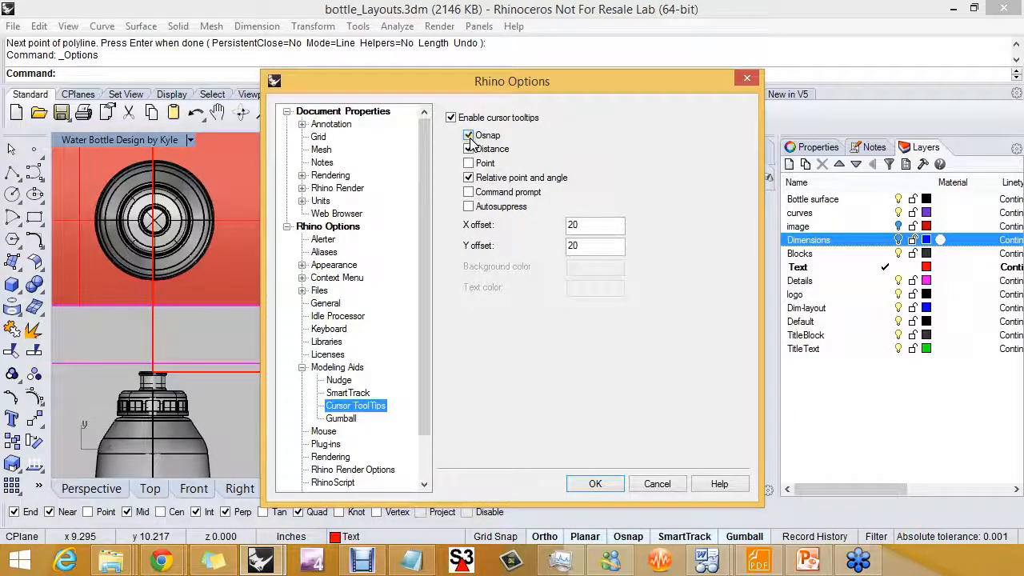
pyautogui.click(469, 134)
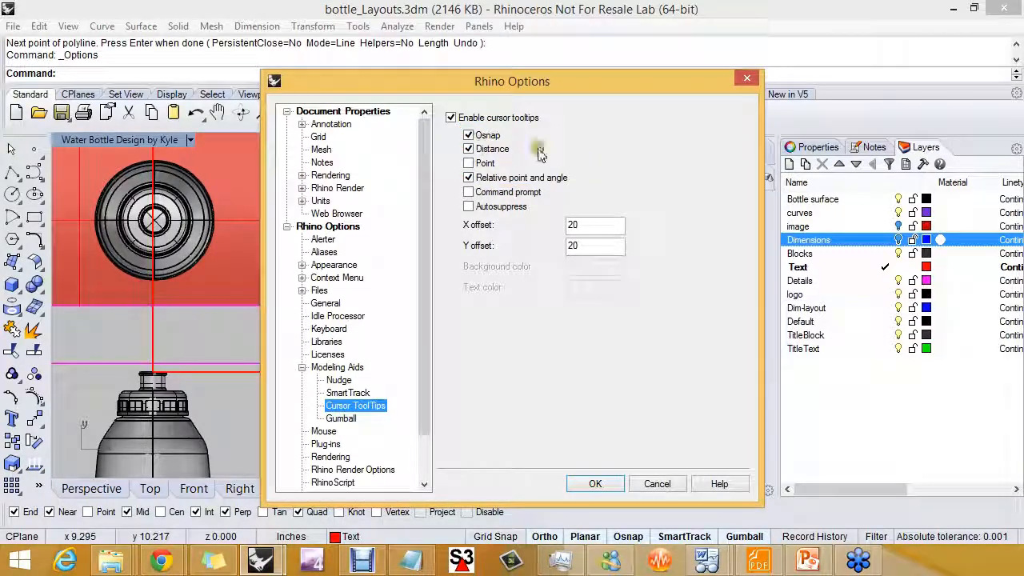
pyautogui.click(595, 483)
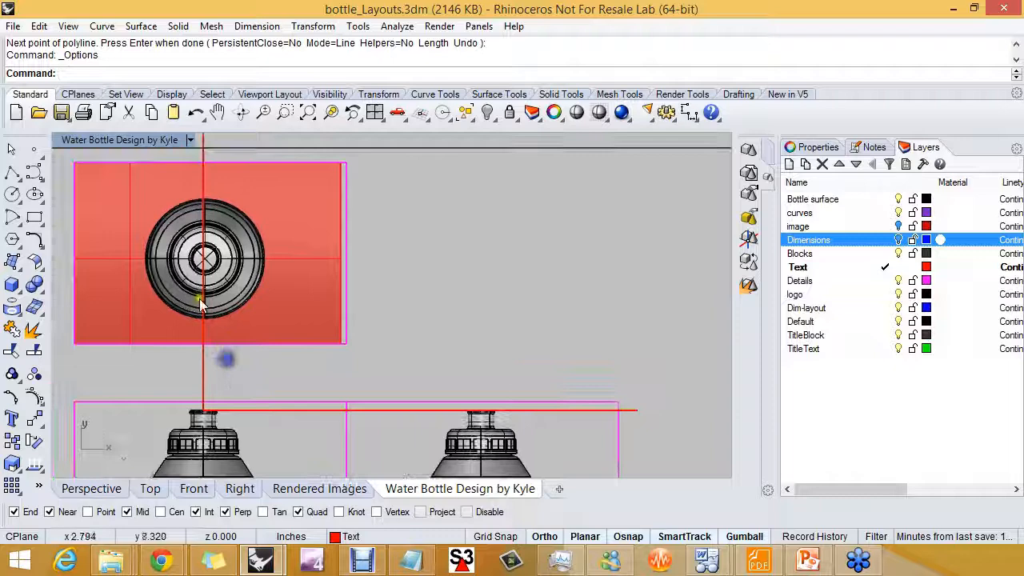
pyautogui.moveTo(280, 353)
pyautogui.write('M')
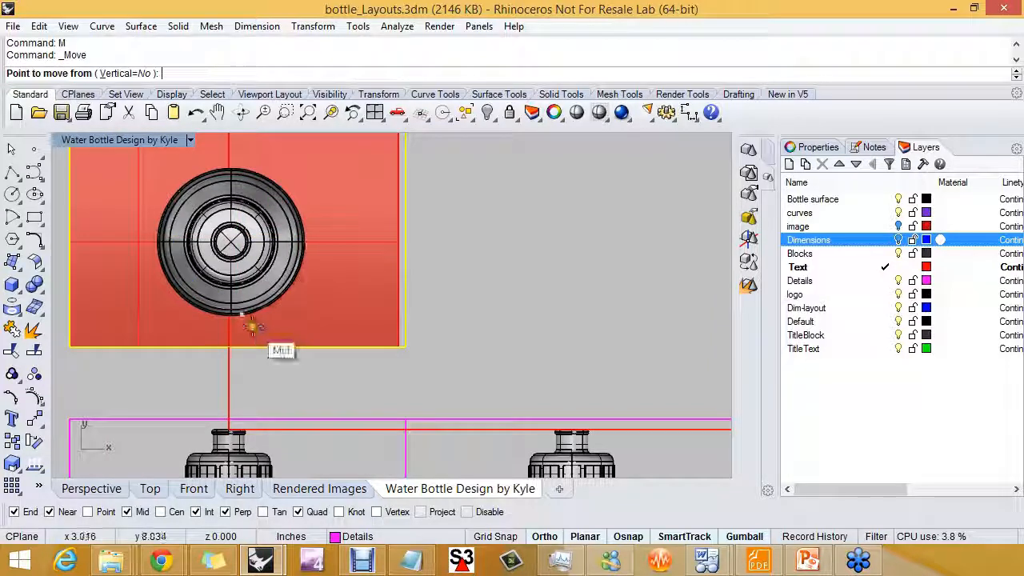
pyautogui.moveTo(227, 243)
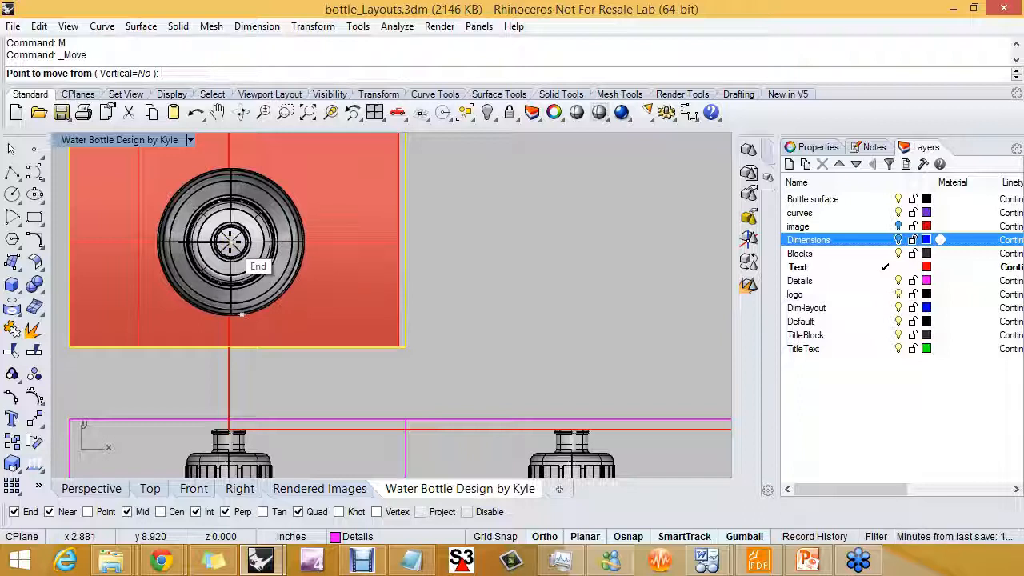
# - Snap the Move base point to the centre of the bottle top in the top detail
pyautogui.click(230, 241)
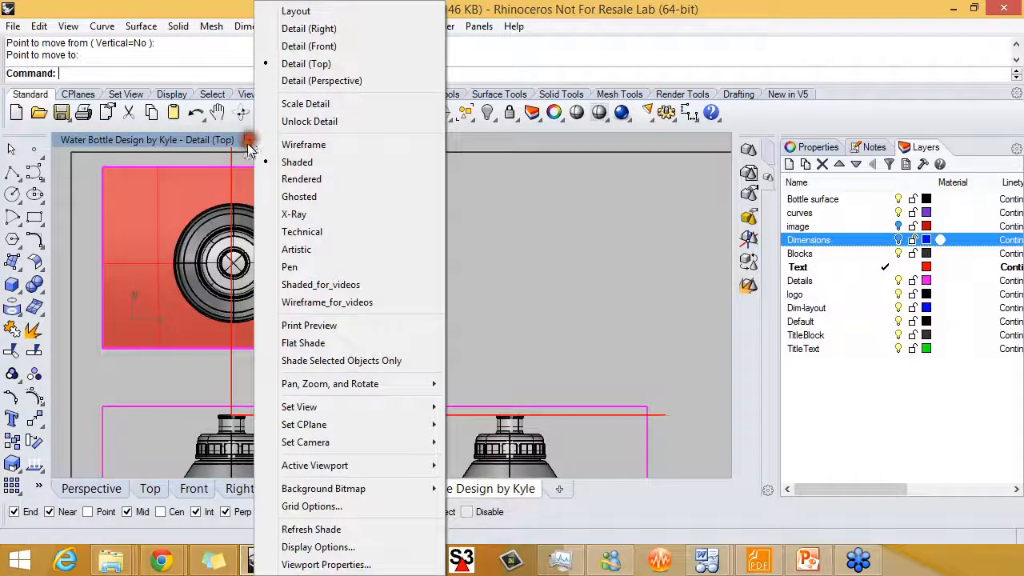
# - Place the top detail so its centre sits on the vertical construction line
pyautogui.click(304, 144)
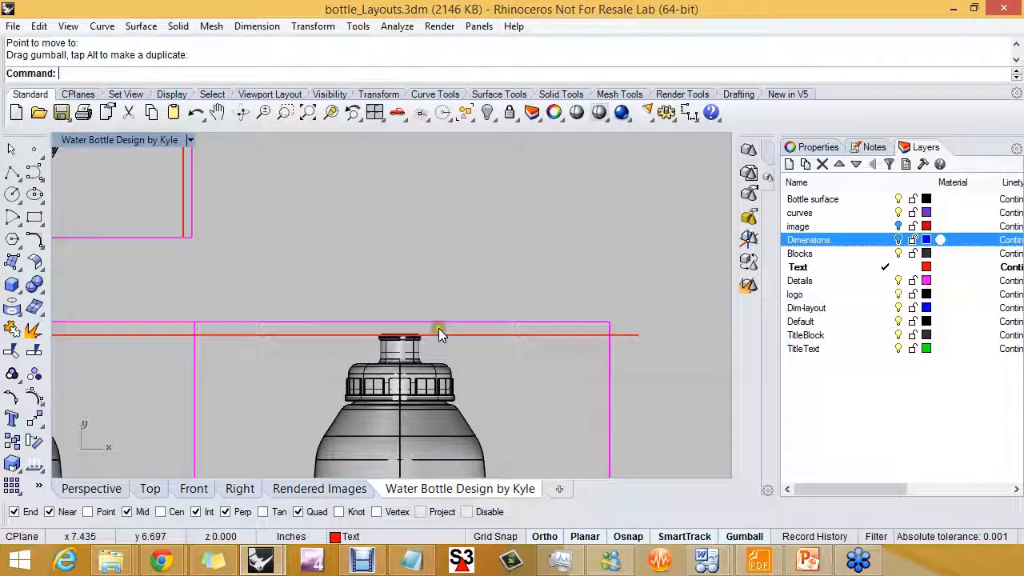
# - Move the second bottle view from its cap top onto the horizontal construction line
pyautogui.click(448, 328)
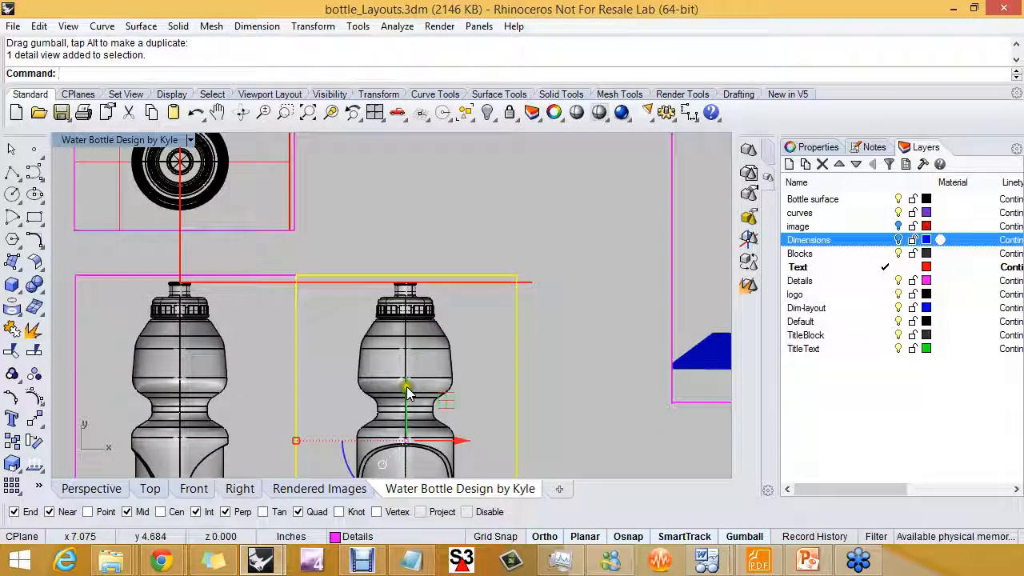
pyautogui.moveTo(408, 384); pyautogui.dragTo(422, 307)
pyautogui.write('M')
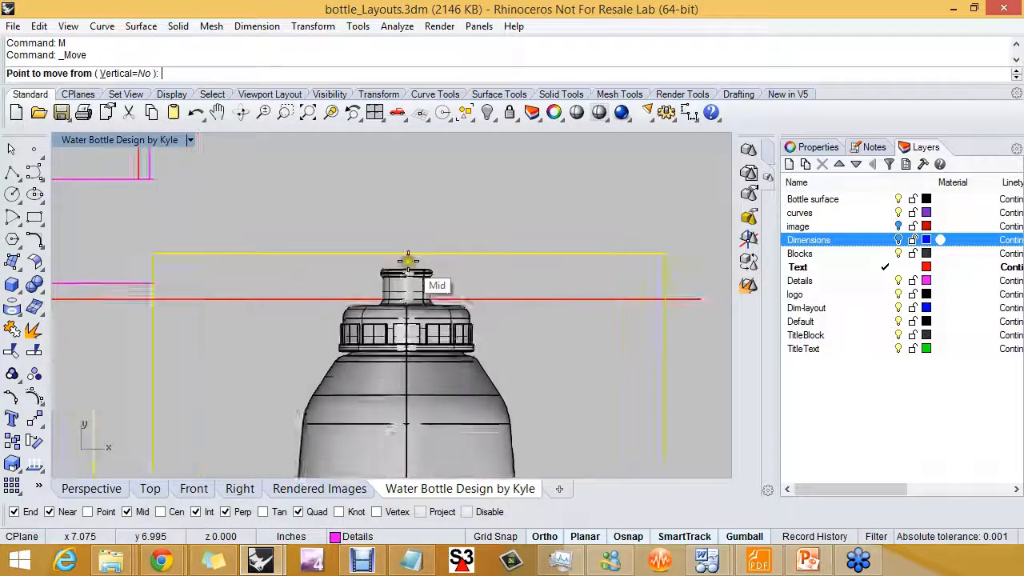
pyautogui.click(408, 259)
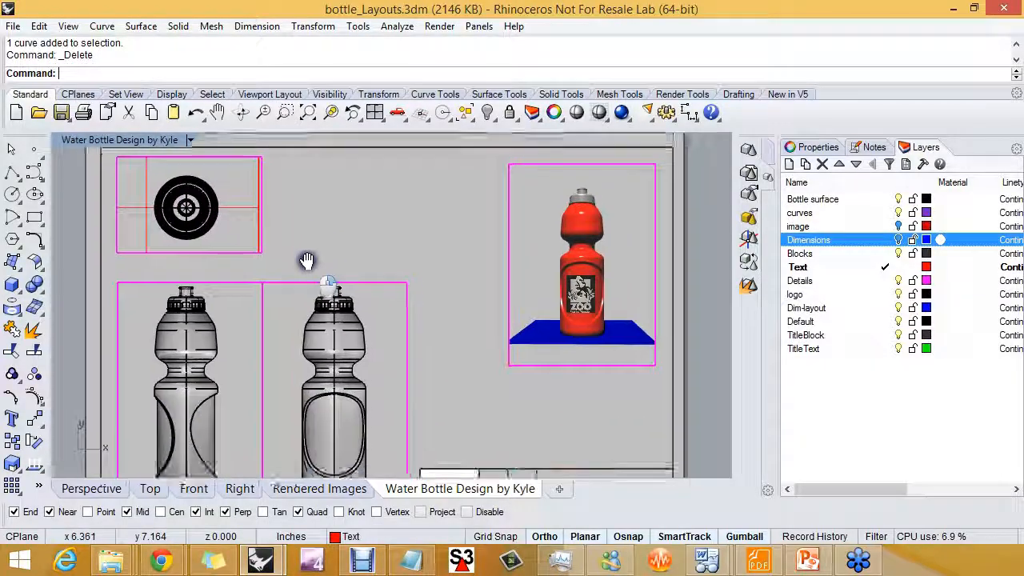
# - Switch the layout viewport to Shaded display
pyautogui.scroll(-3)
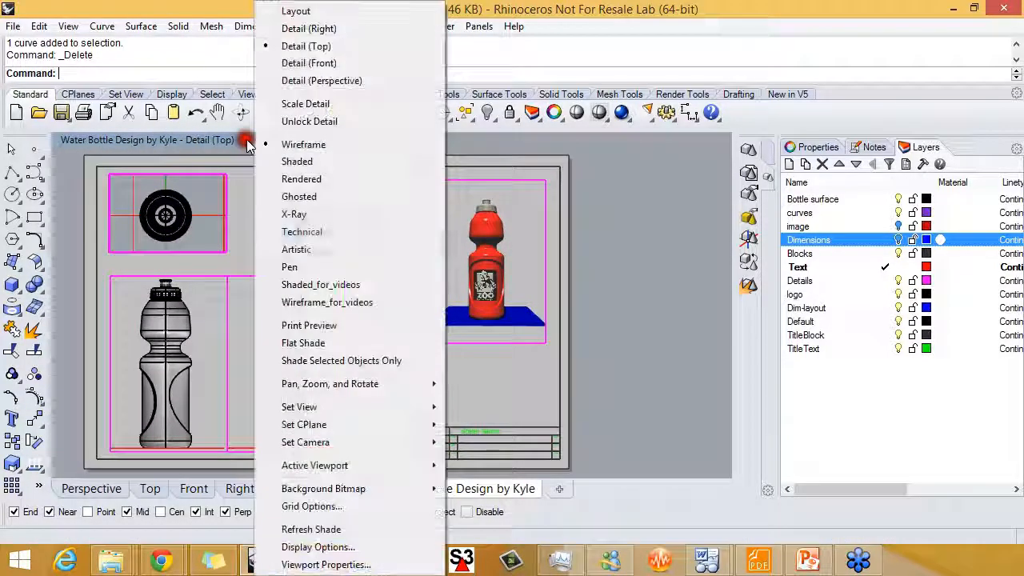
pyautogui.click(298, 160)
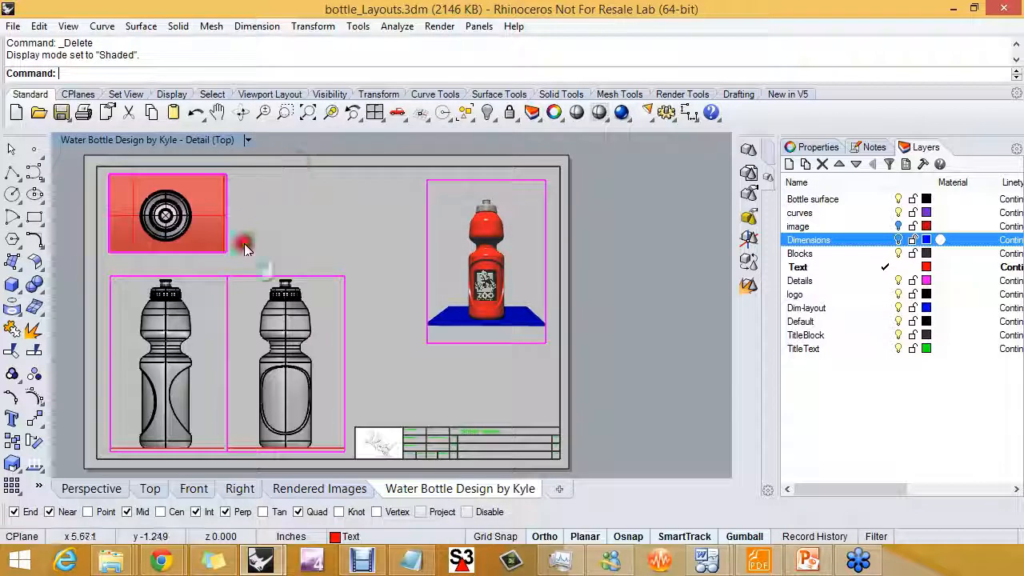